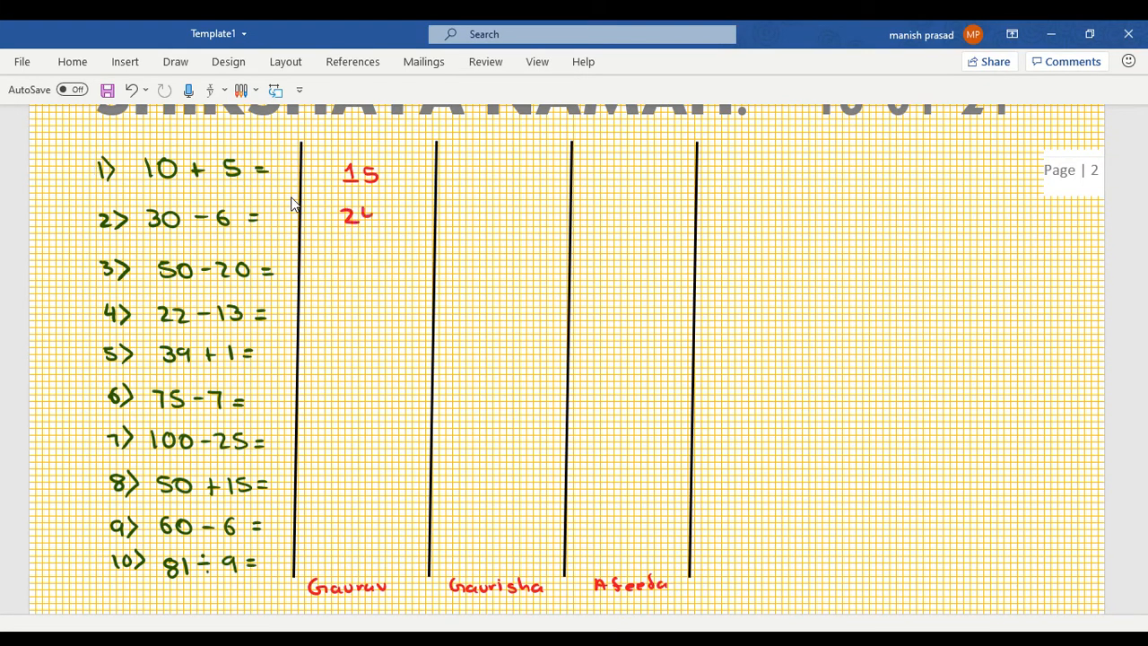
# Step: Ink Gaurav's ten answers in red: 15, 24, 30, 9, 40, 68, 75, 65, 54, 9
pyautogui.write('4')
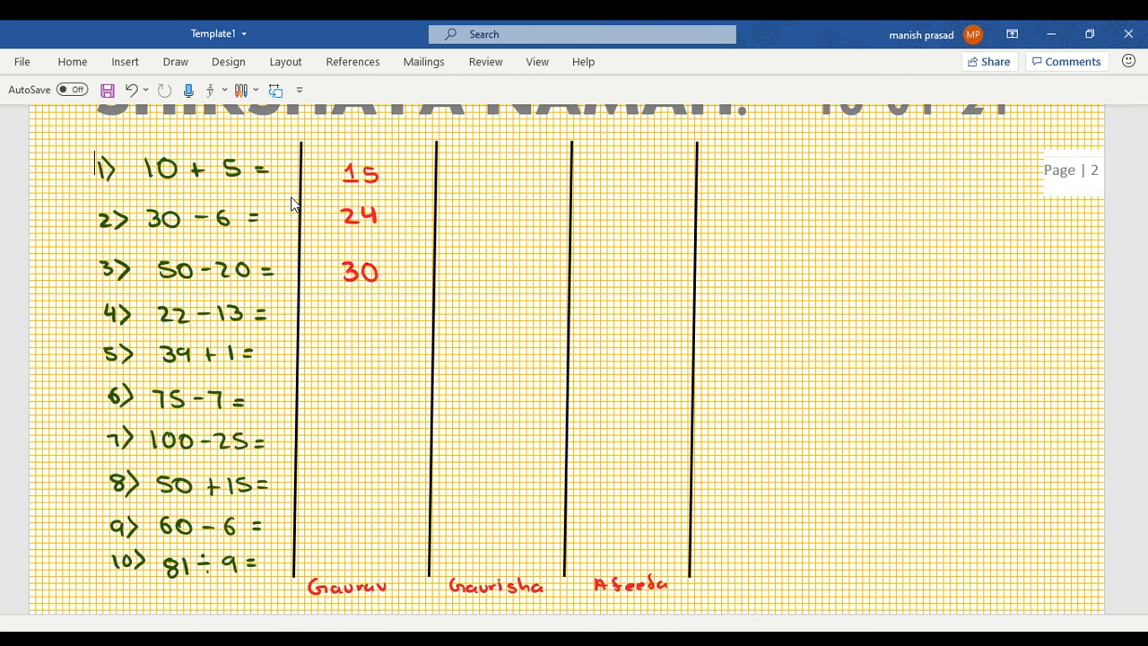
pyautogui.write('9')
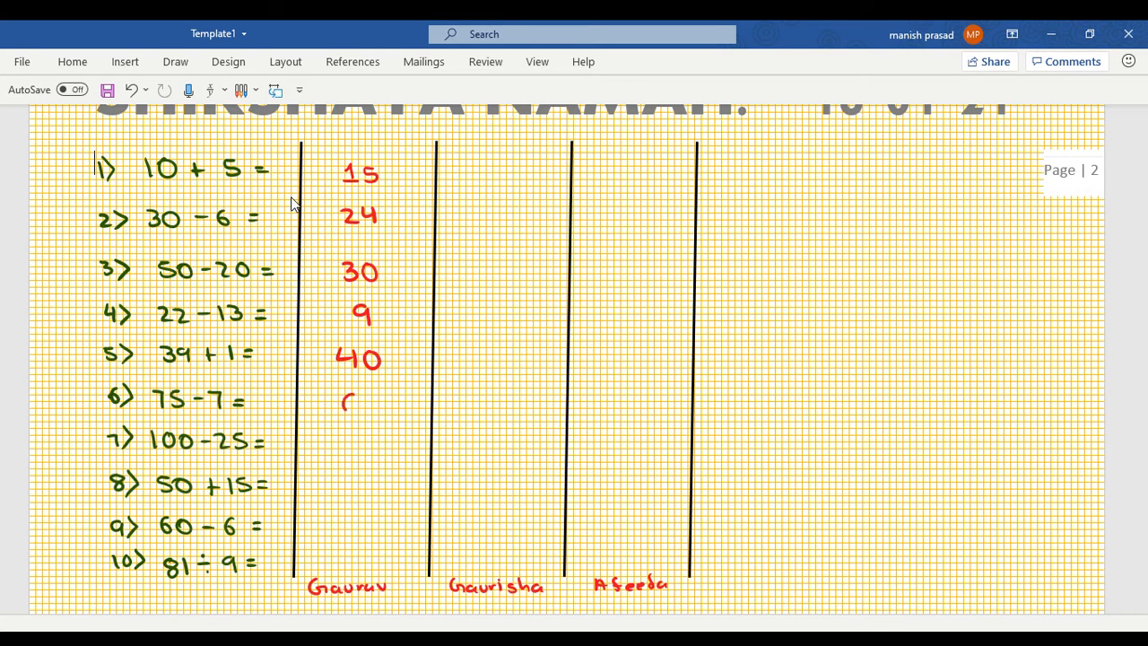
pyautogui.write('68')
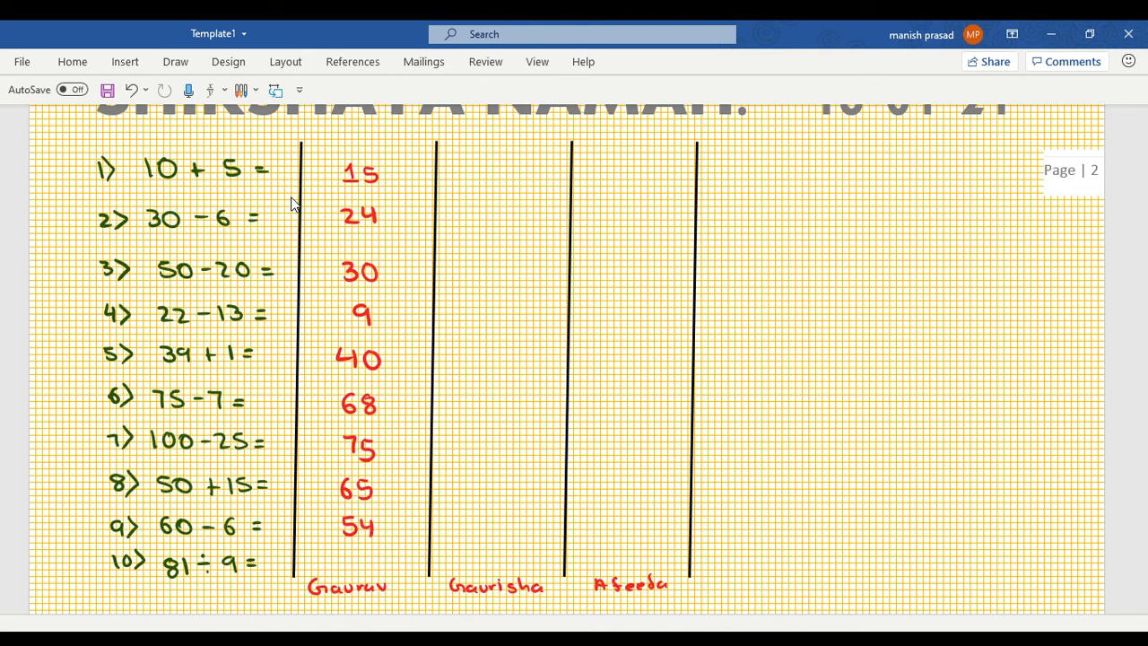
pyautogui.write('9')
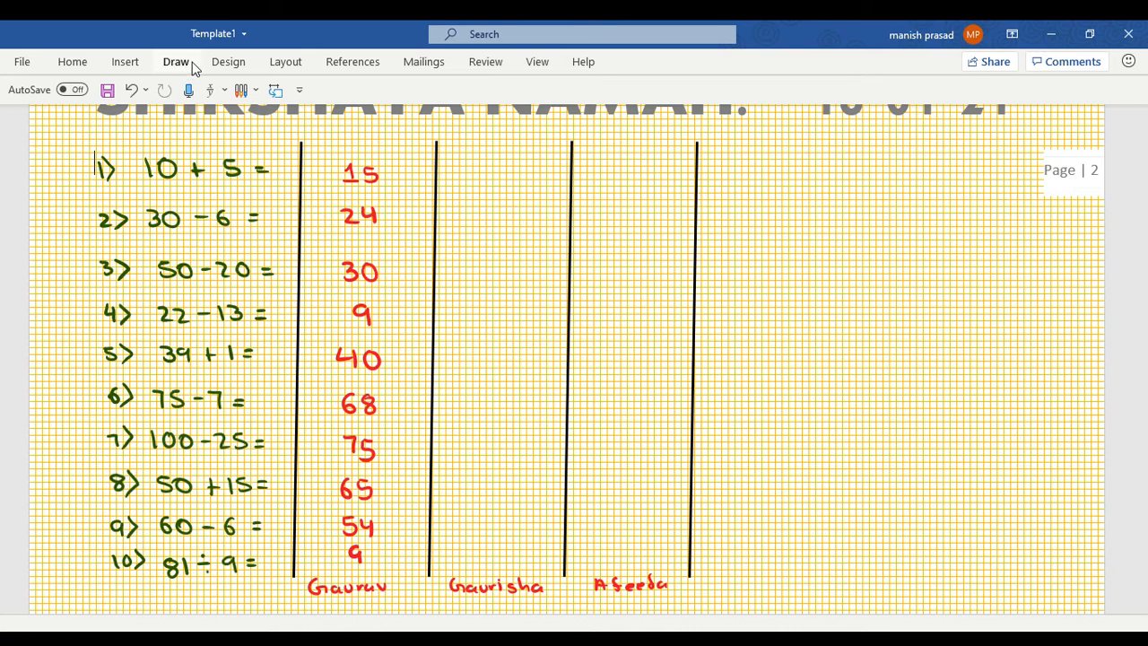
# Step: Ink Gaurisha's ten answers in purple, including 35 for 50+15, then start Afeeda's column in black with 15, 24
pyautogui.click(176, 62)
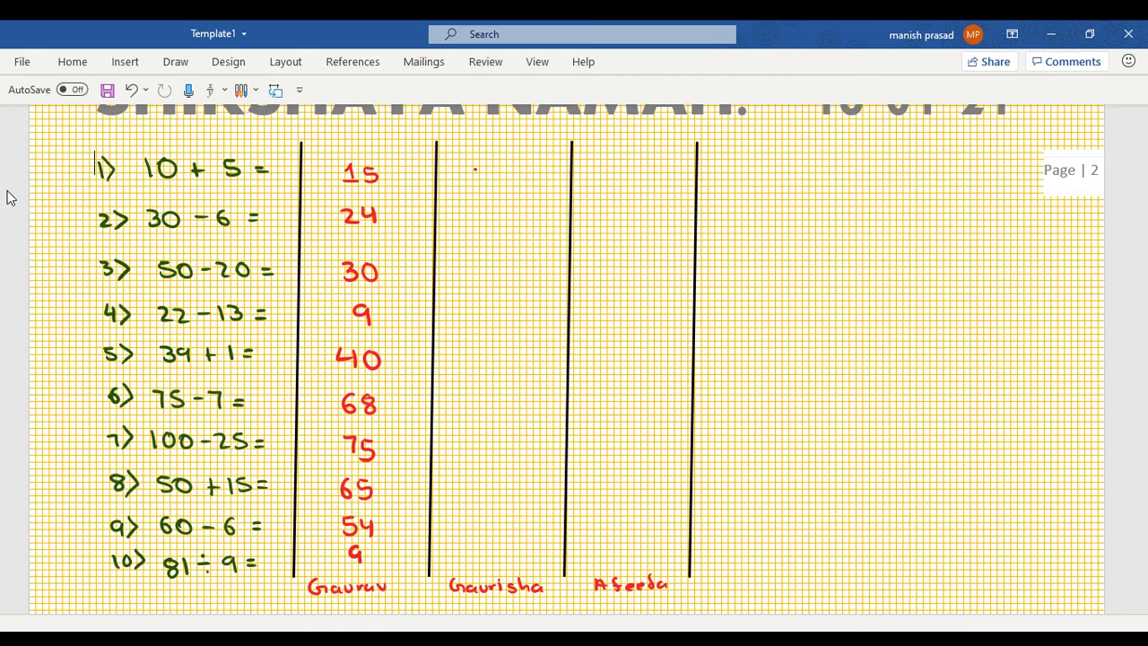
pyautogui.write('15')
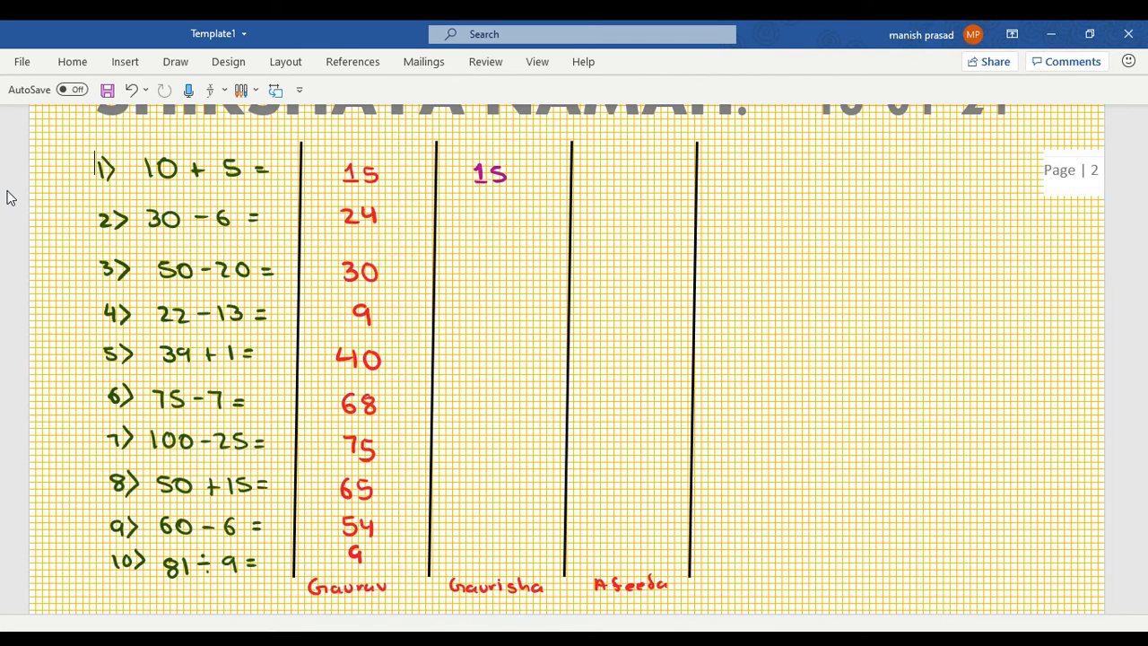
pyautogui.write('24')
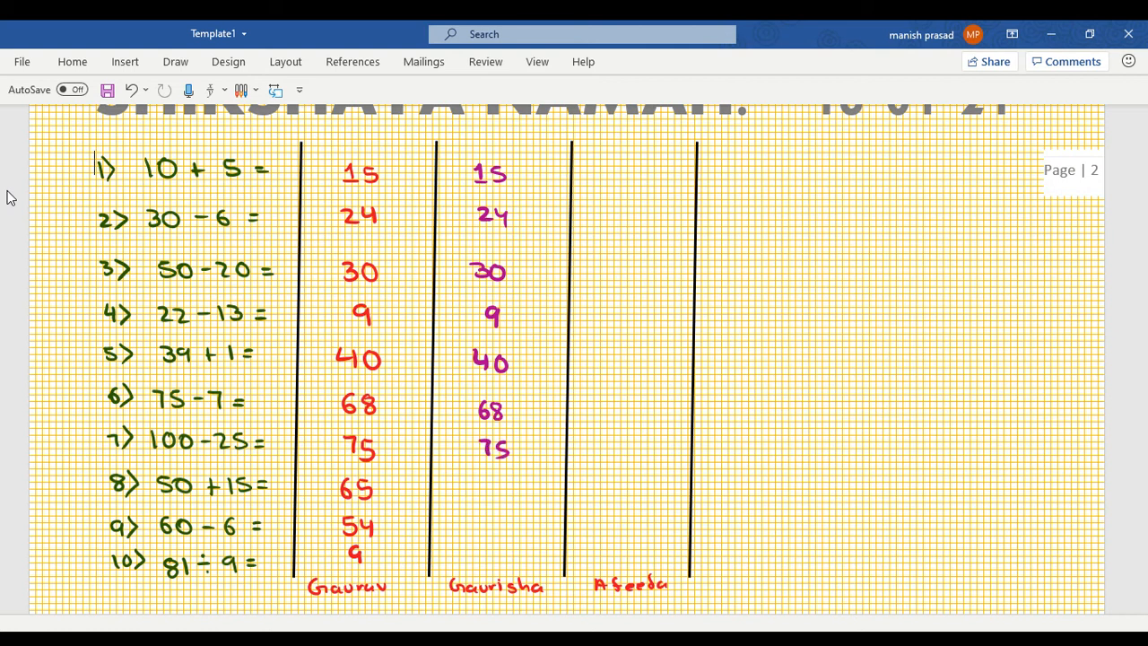
pyautogui.write('65')
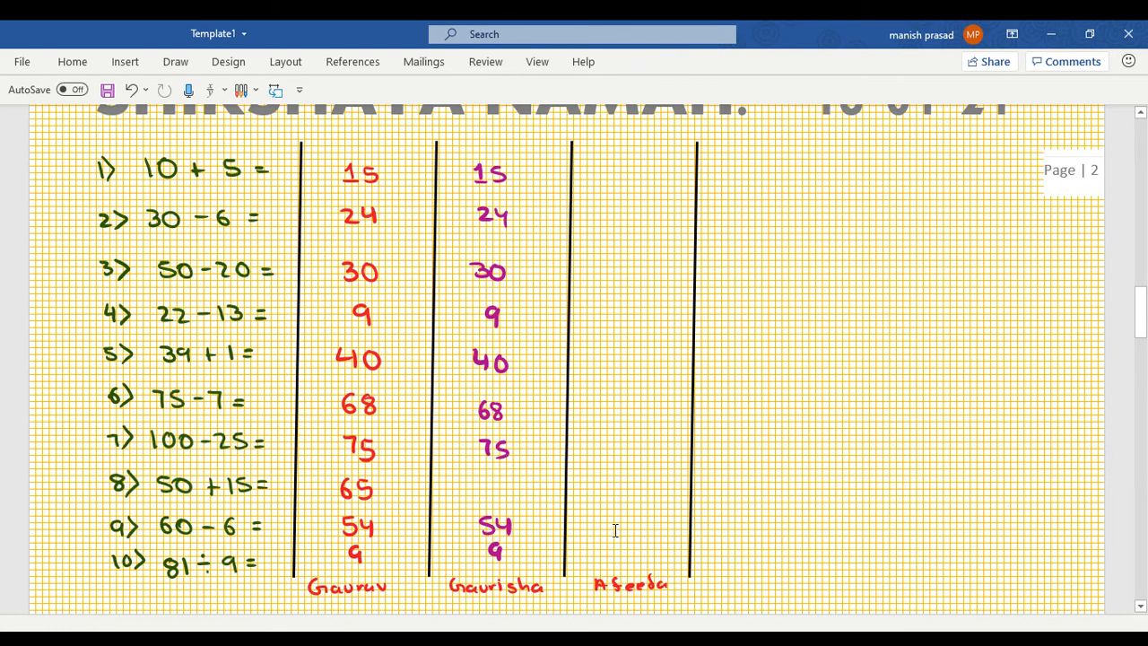
pyautogui.moveTo(617, 538)
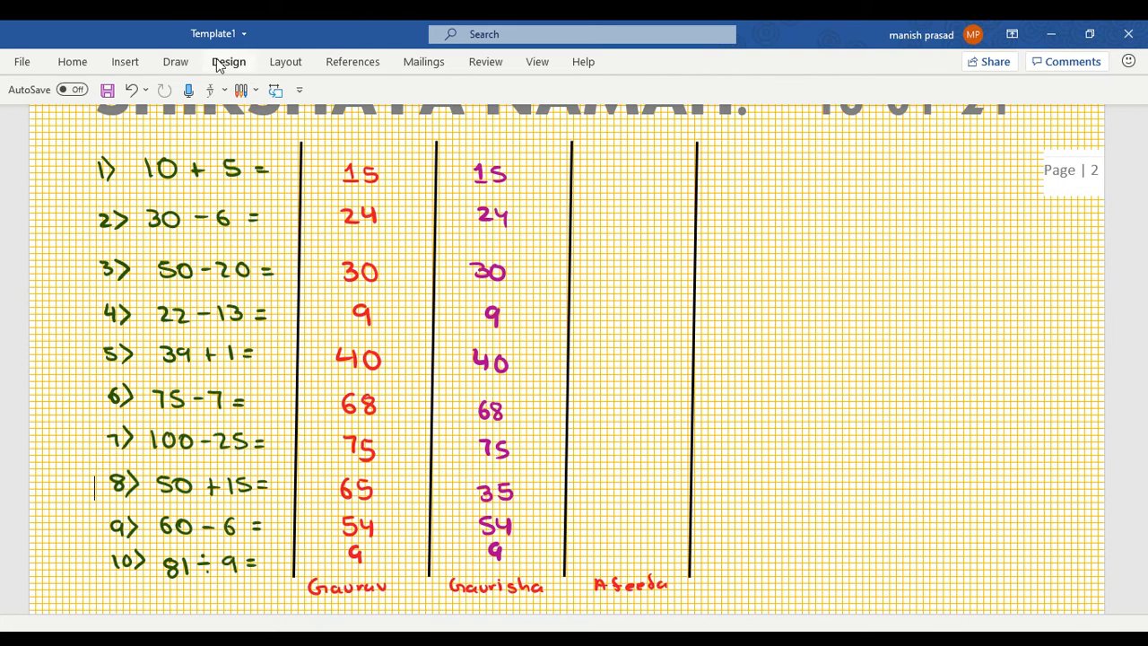
pyautogui.click(176, 61)
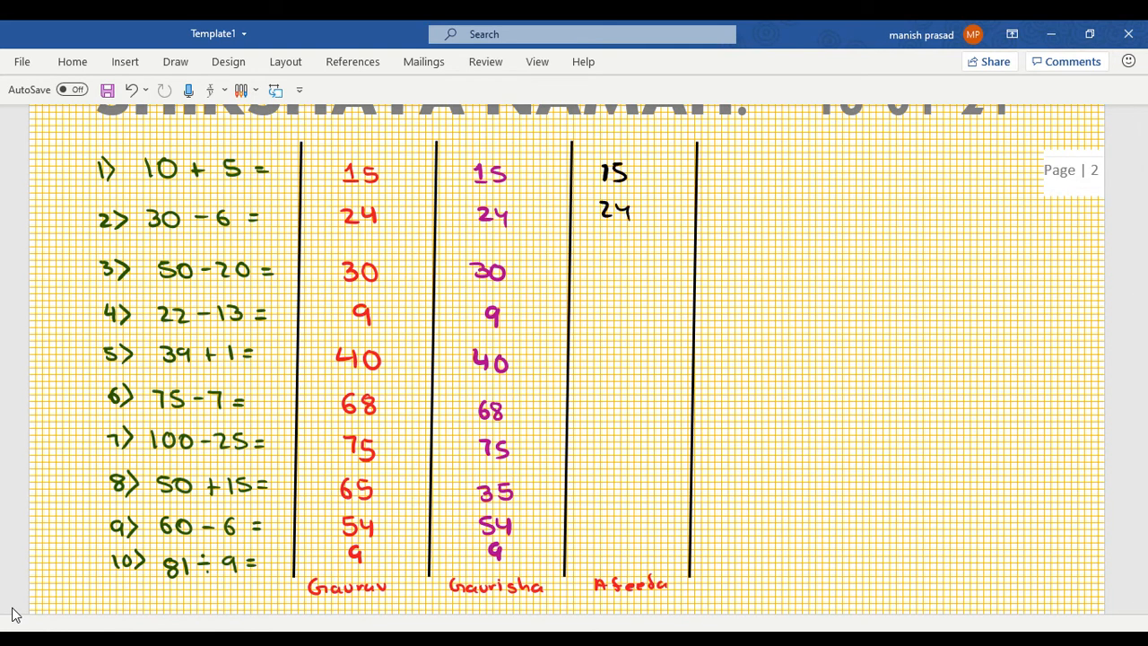
# Step: Ink Afeeda's remaining answers in black, 30 through 9, with 85 for 100−25
pyautogui.moveTo(614, 258); pyautogui.dragTo(1103, 610)
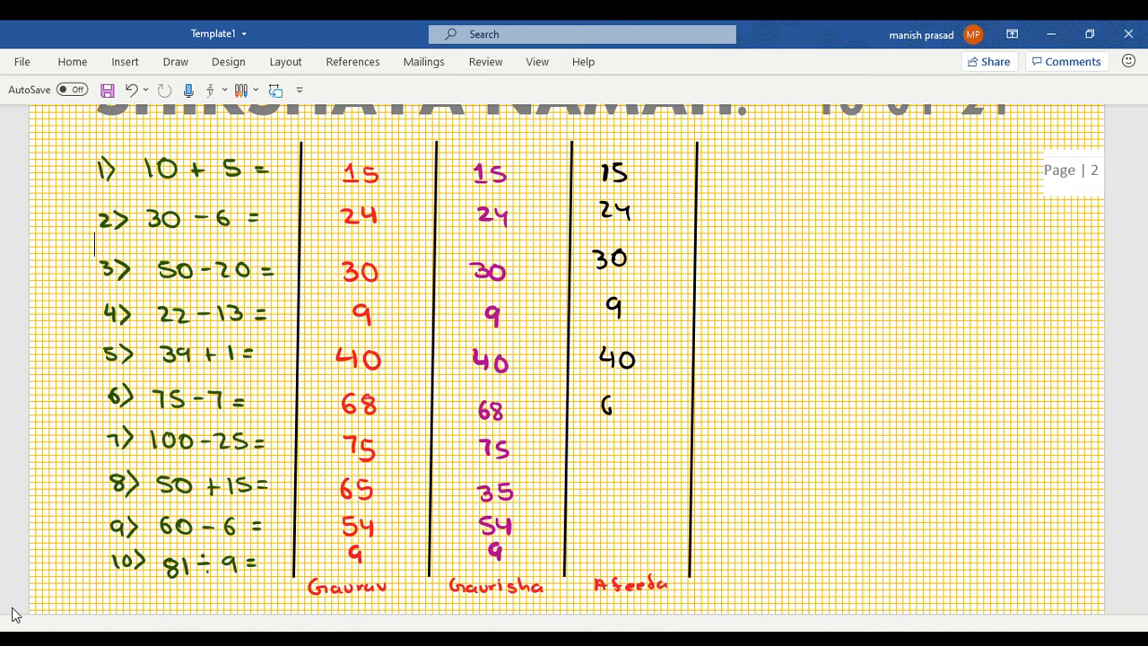
pyautogui.write('8')
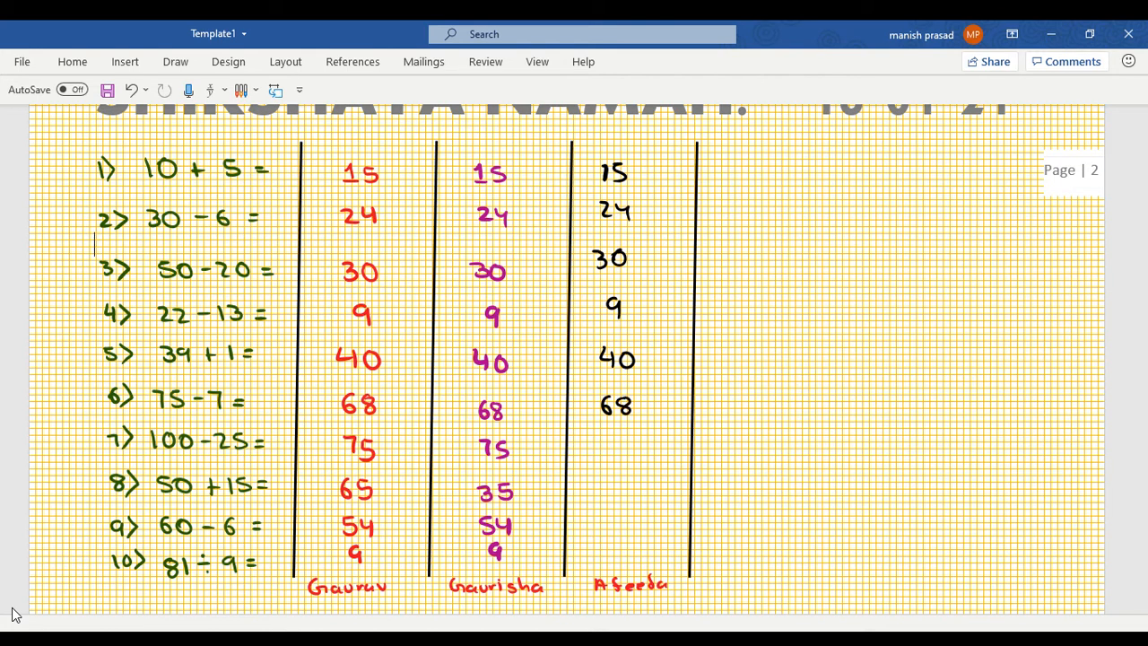
pyautogui.write('85')
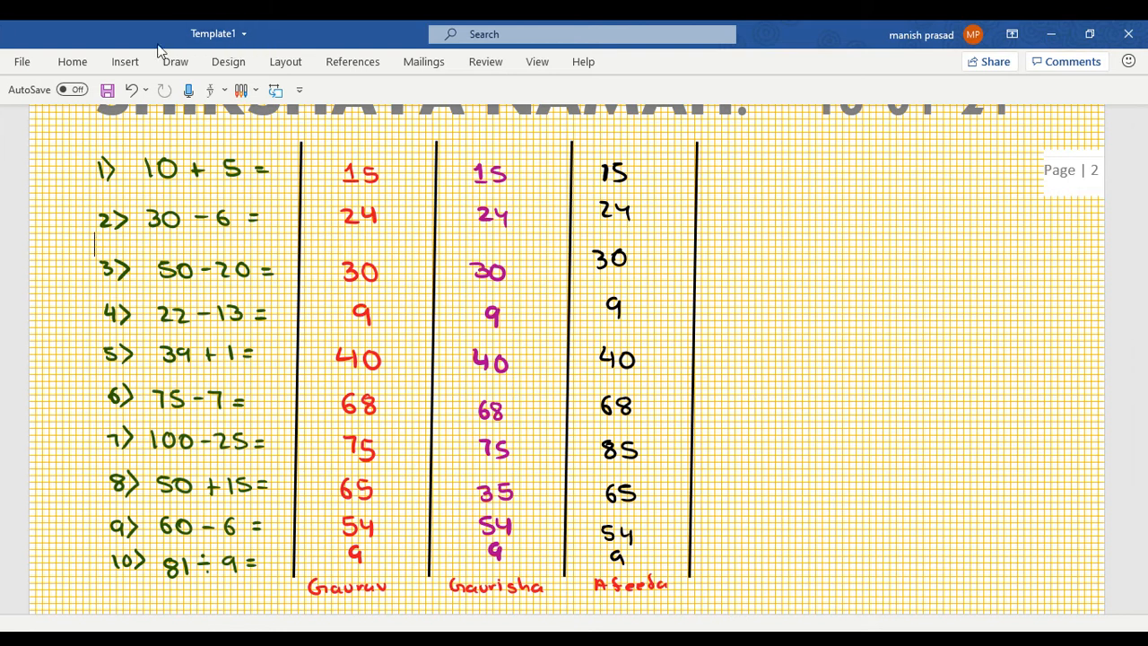
pyautogui.click(176, 61)
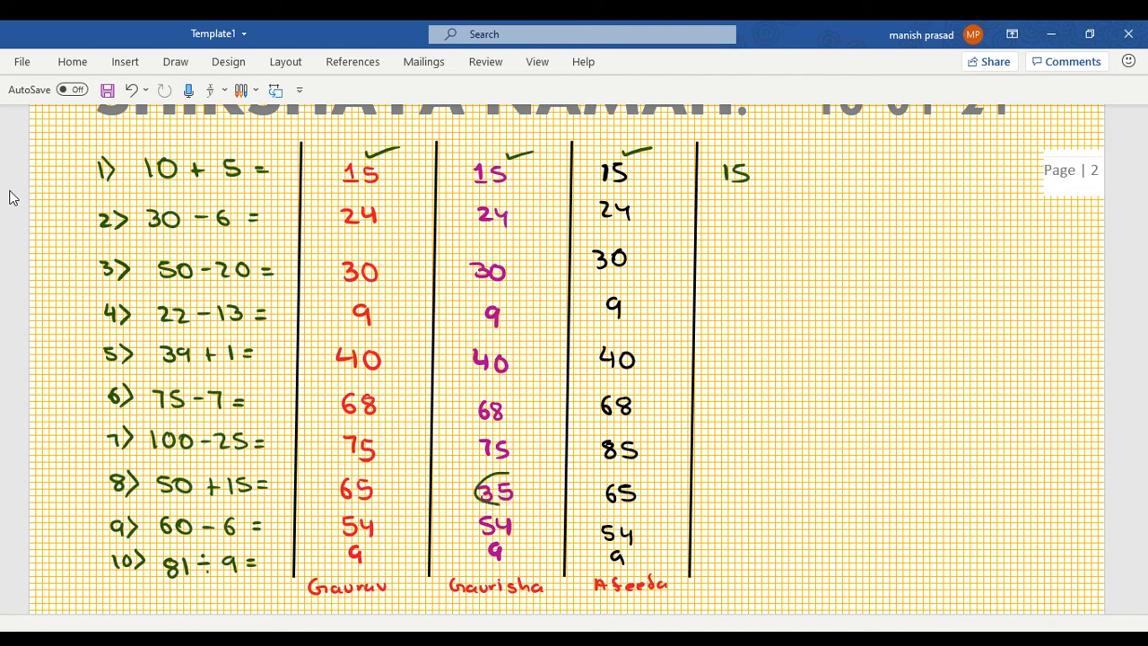
# Step: Tick early correct answers in green, circle 35 with 65 beside it, and key the first six sums 15 to 68
pyautogui.moveTo(471, 476); pyautogui.dragTo(516, 506)
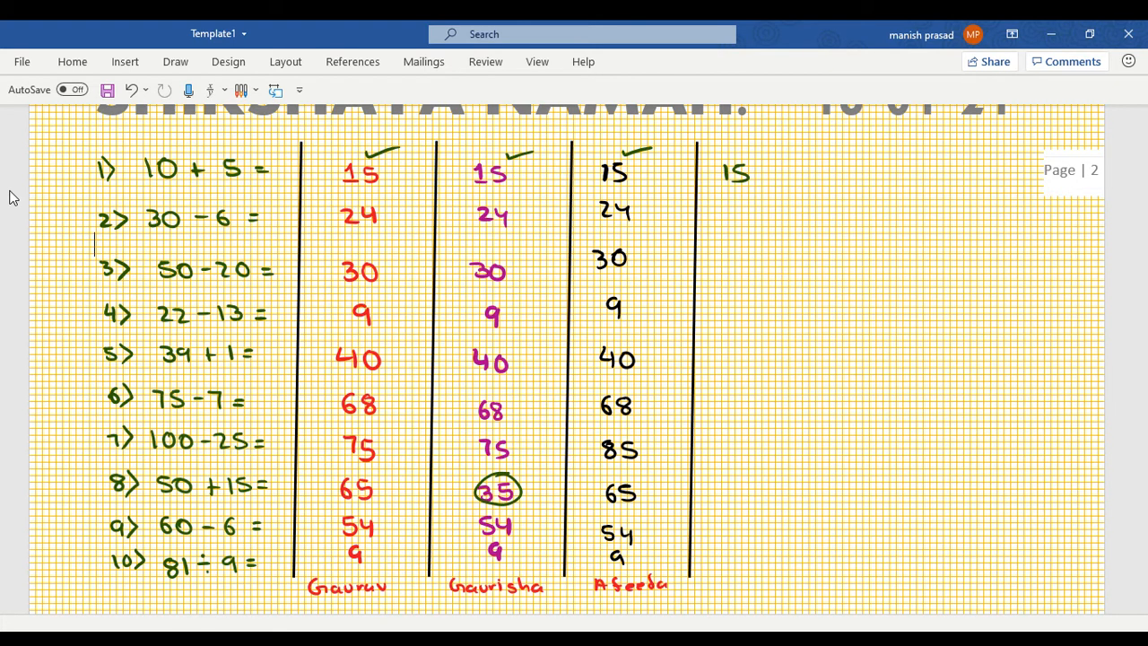
pyautogui.write('65')
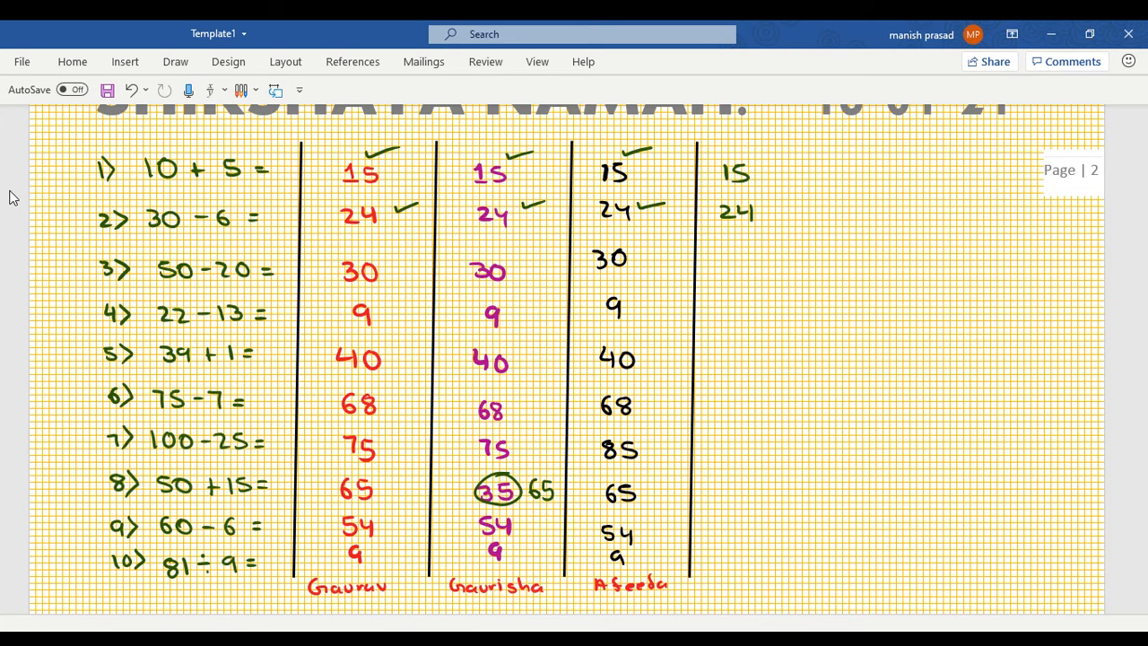
pyautogui.write('3')
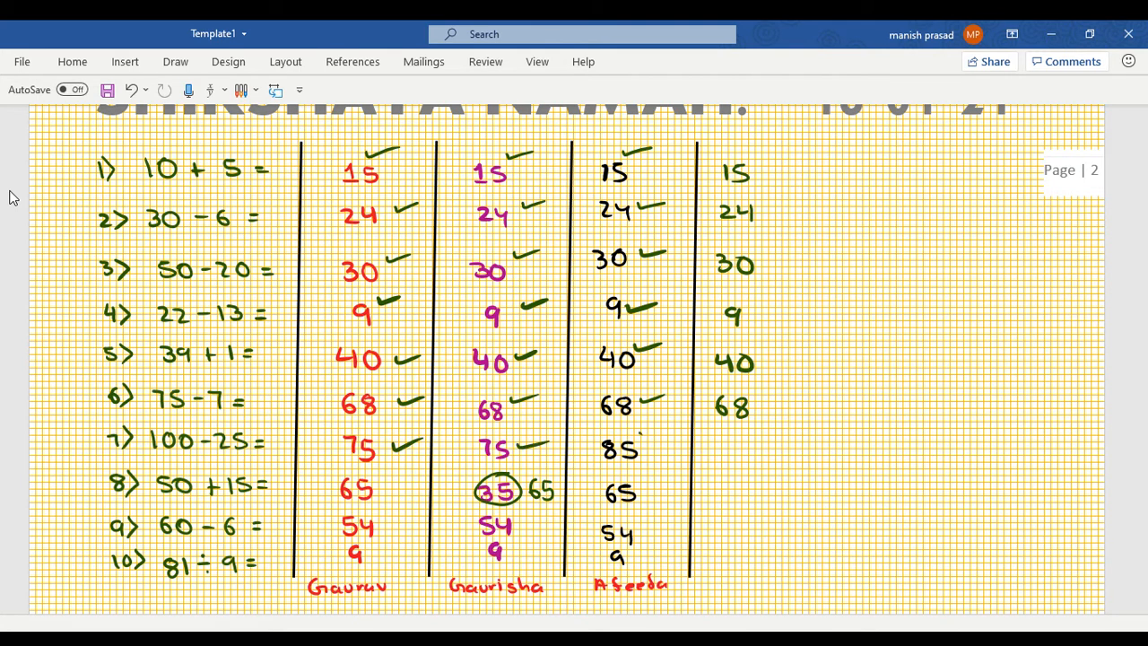
# Step: Tick the remaining correct answers, circle 85, finish the key down to 9, and write 'Gaurav'
pyautogui.moveTo(592, 440); pyautogui.dragTo(645, 462)
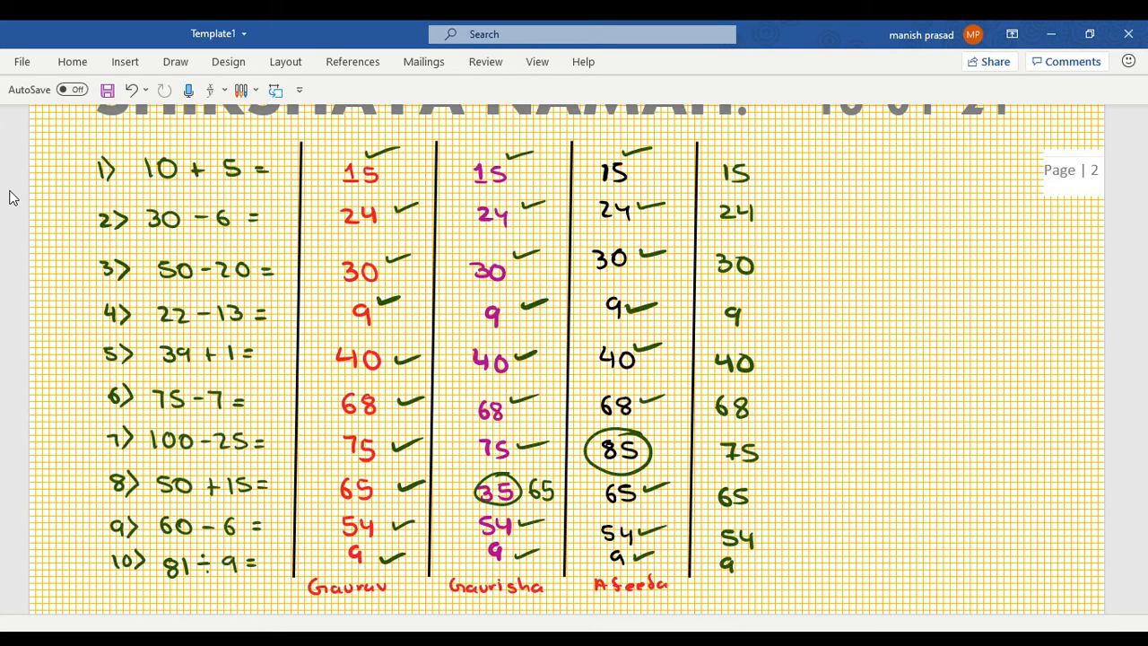
pyautogui.write('Gaurav')
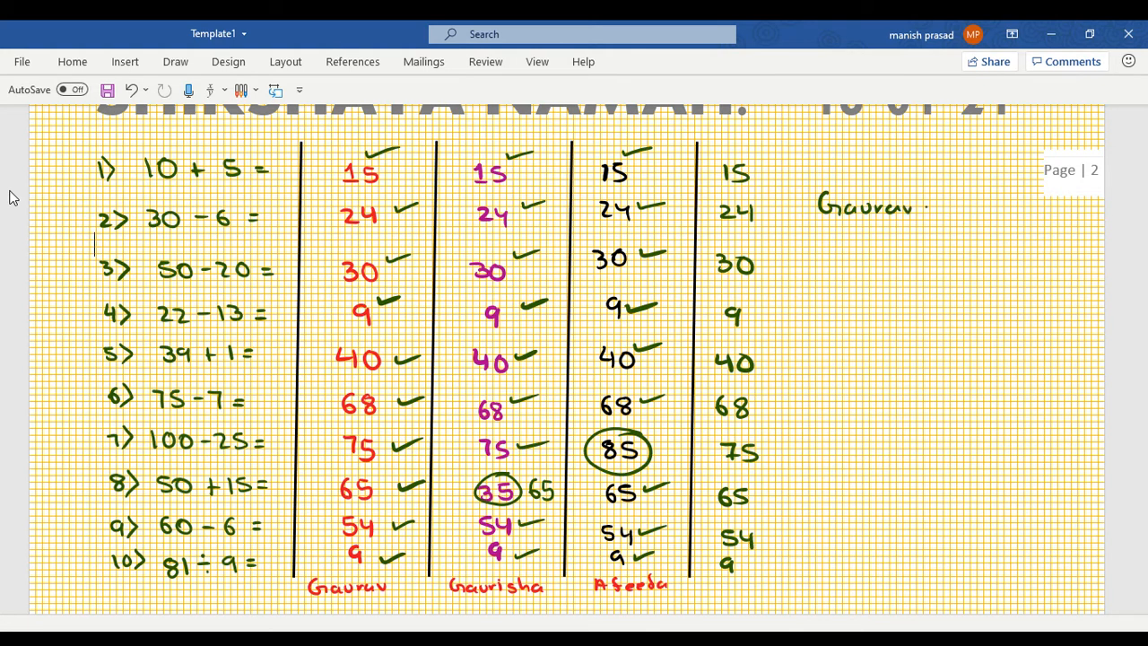
# Step: Write the scores Gaurav = 100, Gauri = 95% and Afeefa = 9 beside the key
pyautogui.write('= 100')
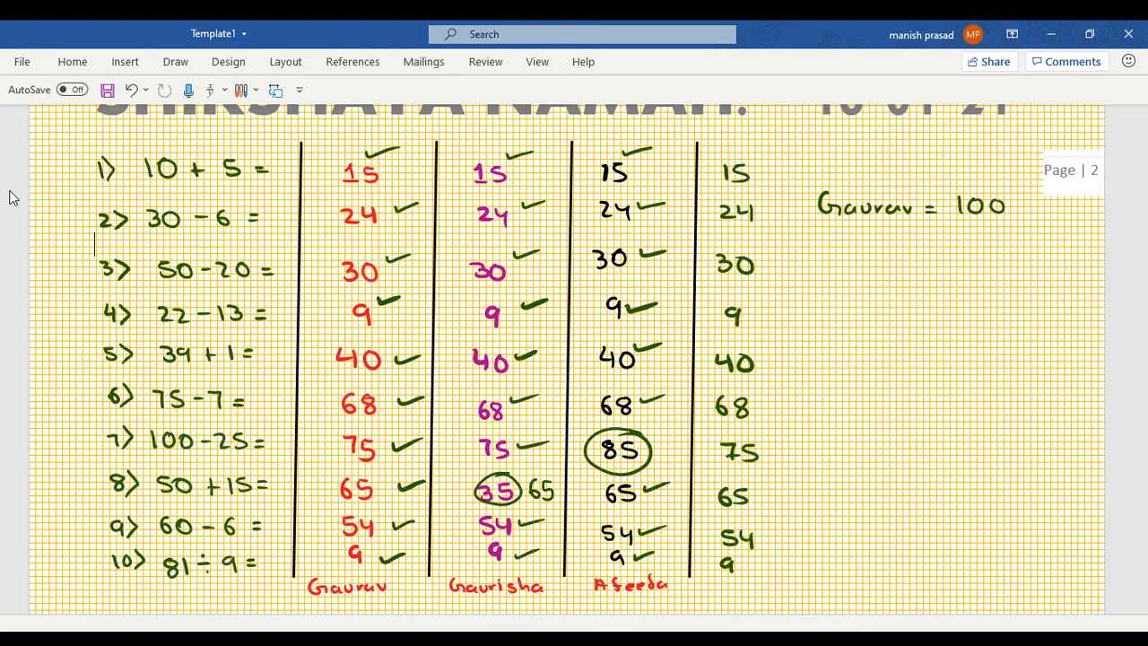
pyautogui.write('Gauri = 95%')
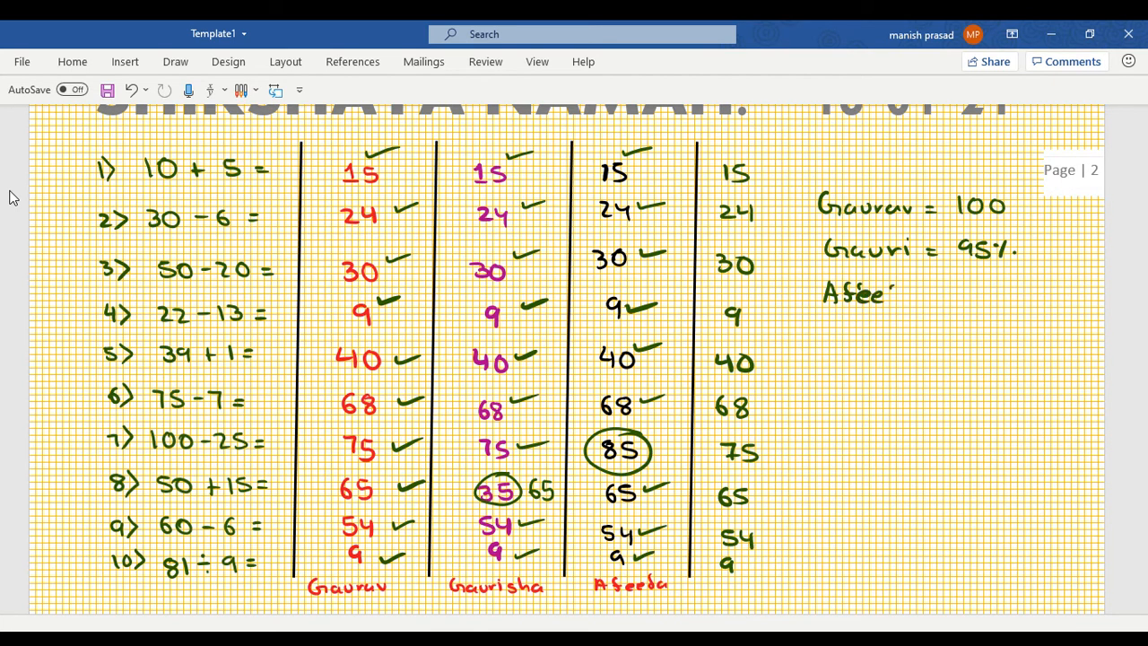
pyautogui.write('Afeefa = 9')
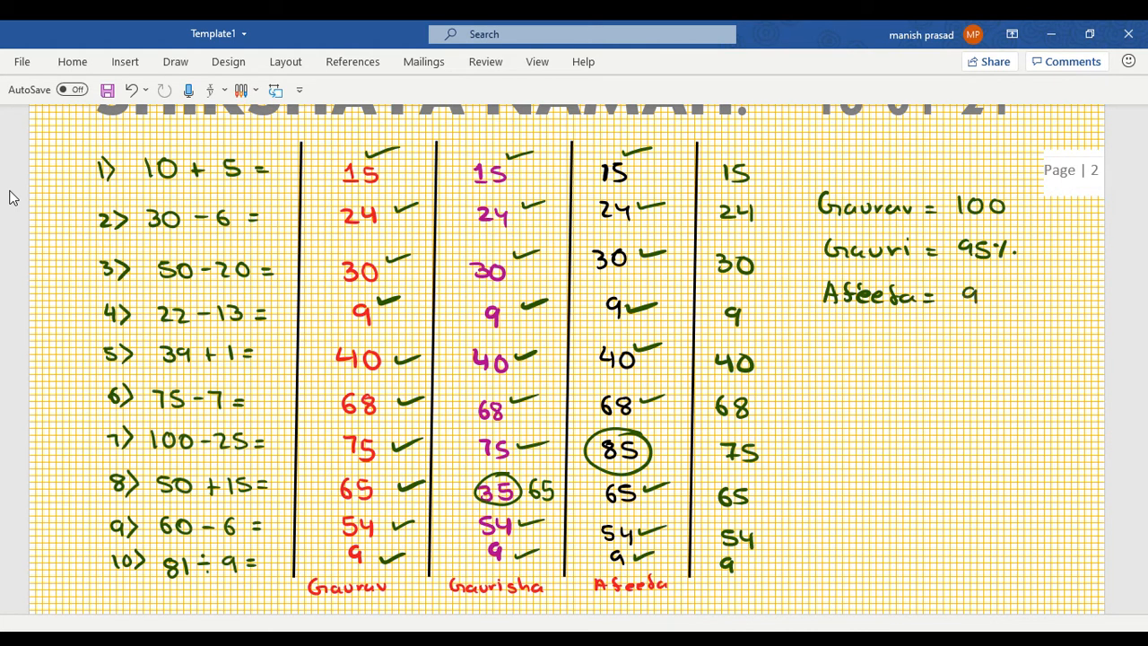